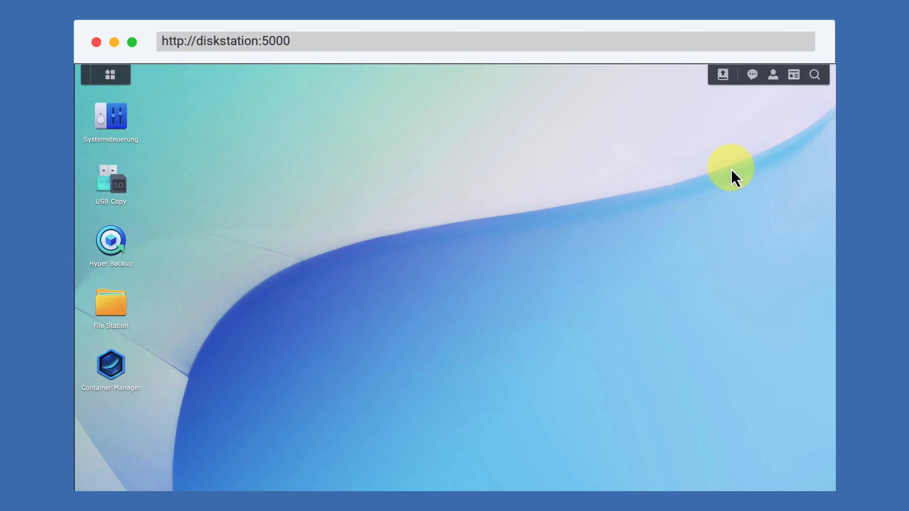
{"action": "mouse_move", "coordinate": [241, 310]}
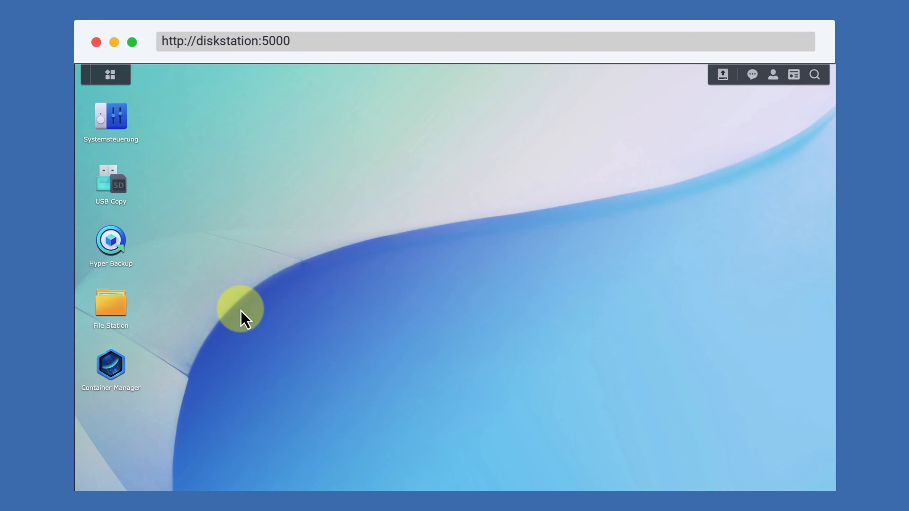
Open the Control Panel (Systemsteuerung) from the DSM desktop.
{"action": "double_click", "coordinate": [110, 115]}
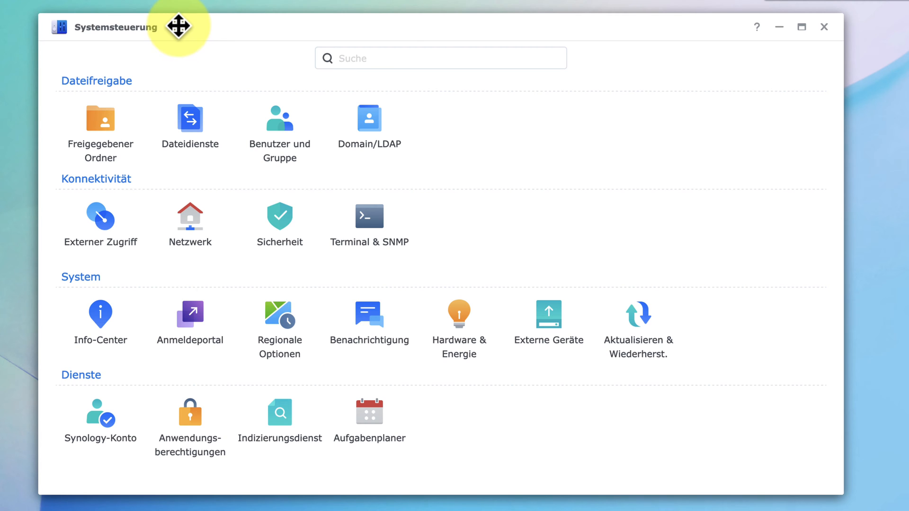
Open the Task Scheduler in Control Panel and start creating a new scheduled task.
{"action": "left_click", "coordinate": [369, 318]}
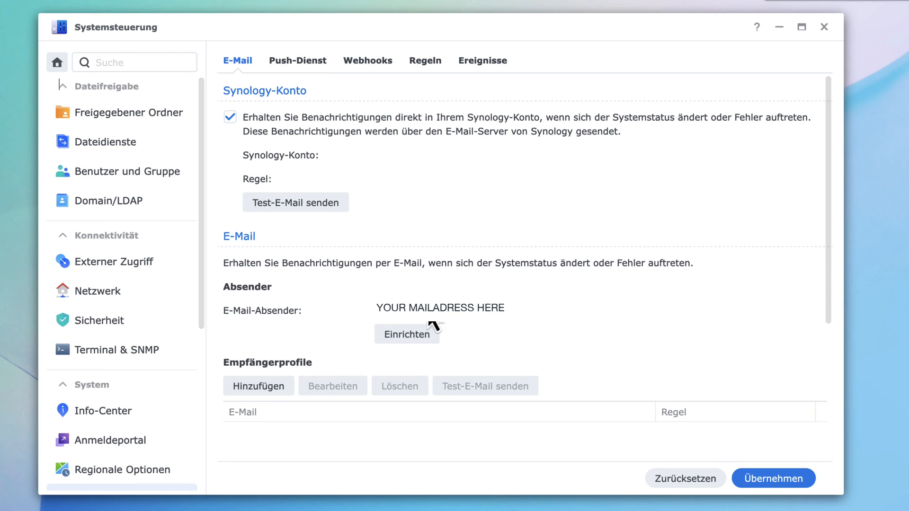
{"action": "mouse_move", "coordinate": [434, 369]}
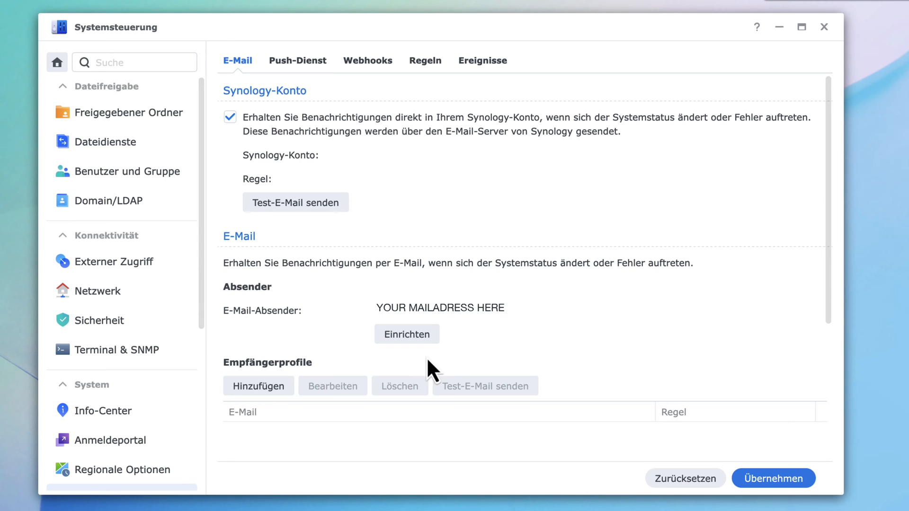
{"action": "mouse_move", "coordinate": [474, 342]}
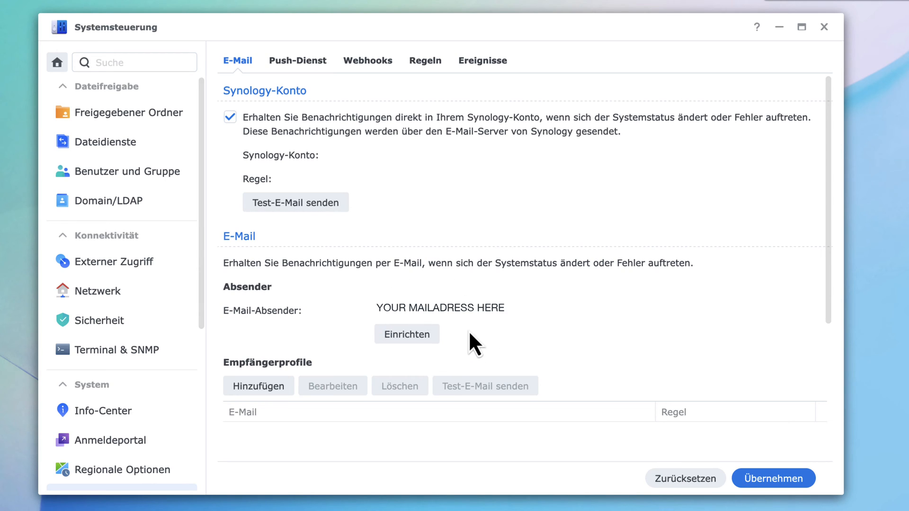
{"action": "mouse_move", "coordinate": [270, 261]}
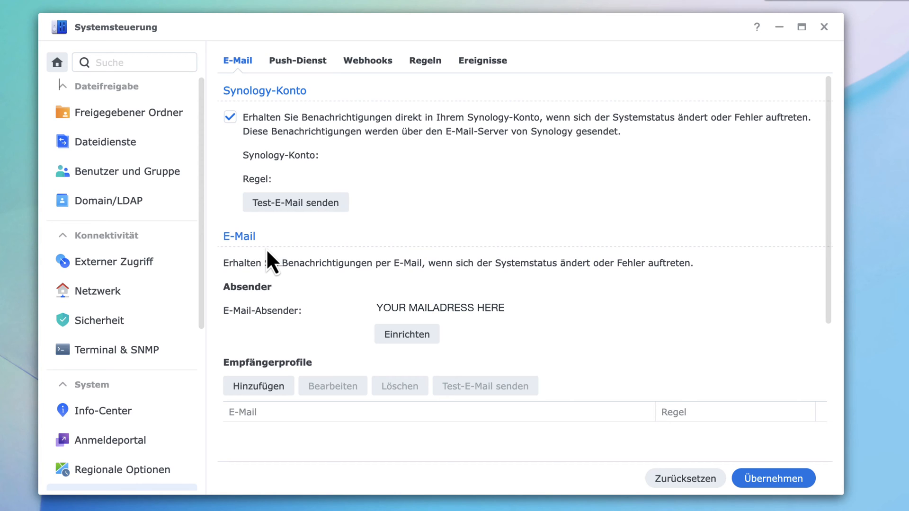
{"action": "scroll", "scroll_direction": "down", "scroll_amount": 3}
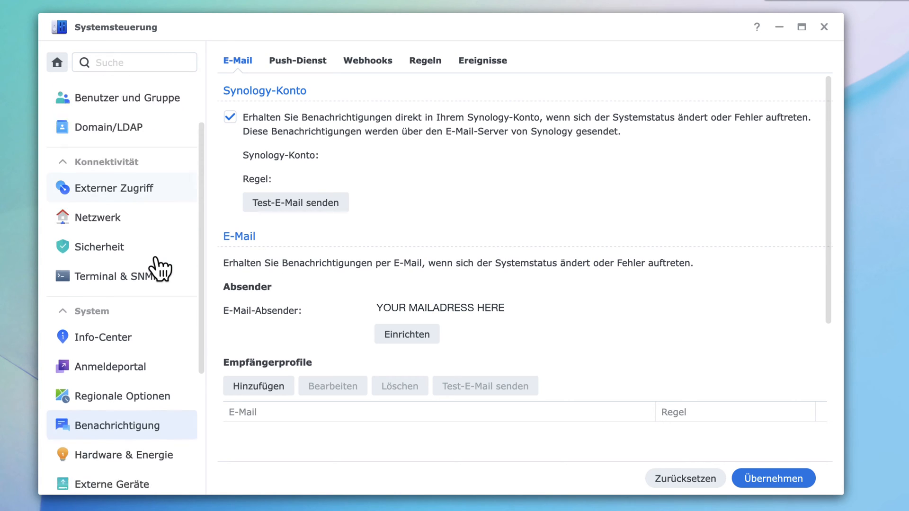
{"action": "scroll", "scroll_direction": "down", "scroll_amount": 3}
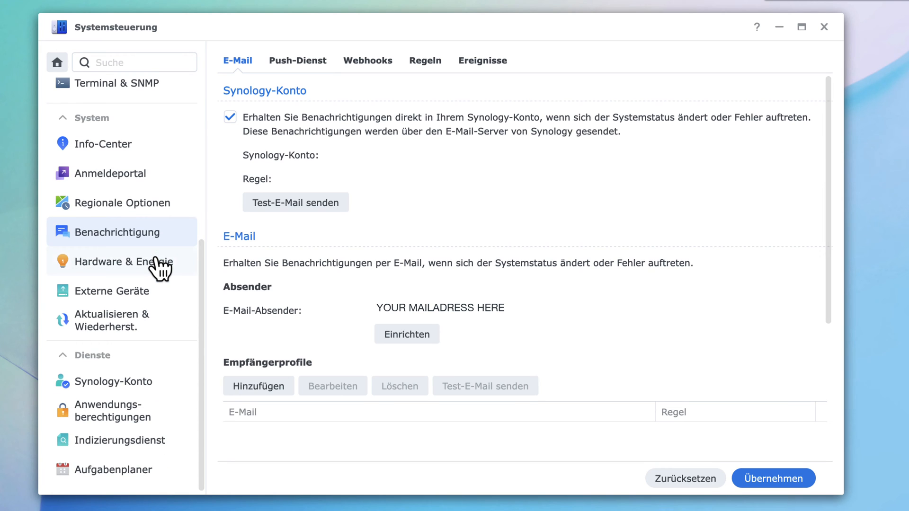
{"action": "mouse_move", "coordinate": [105, 471]}
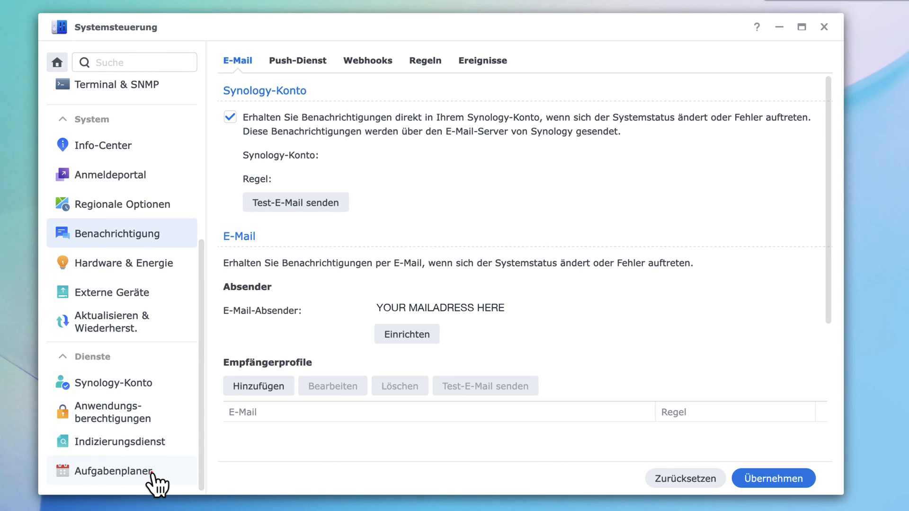
{"action": "left_click", "coordinate": [114, 471]}
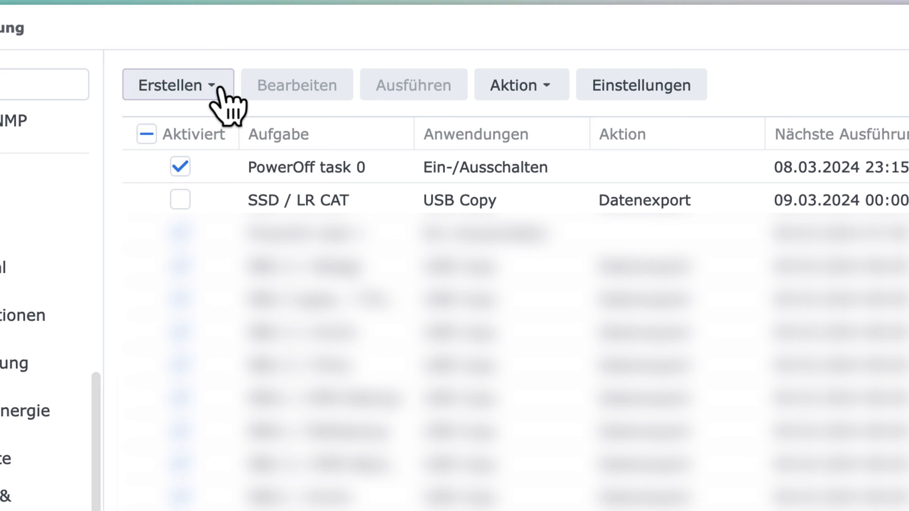
{"action": "left_click", "coordinate": [177, 84]}
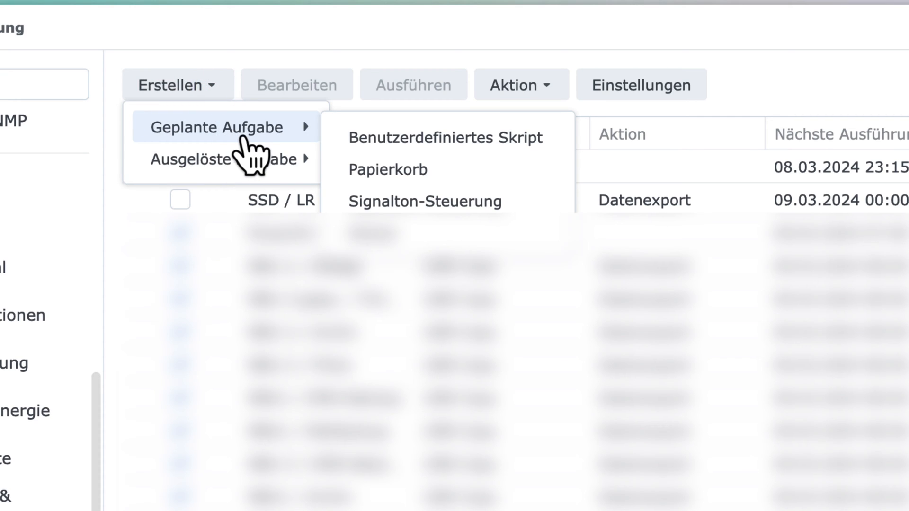
{"action": "mouse_move", "coordinate": [446, 137]}
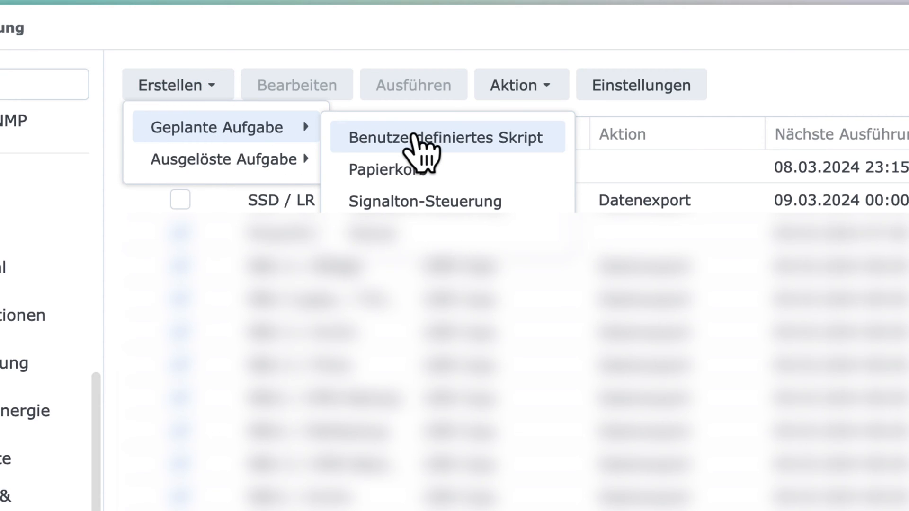
Create a user-defined script task named 'UID GID' running daily at 00:00.
{"action": "left_click", "coordinate": [446, 138]}
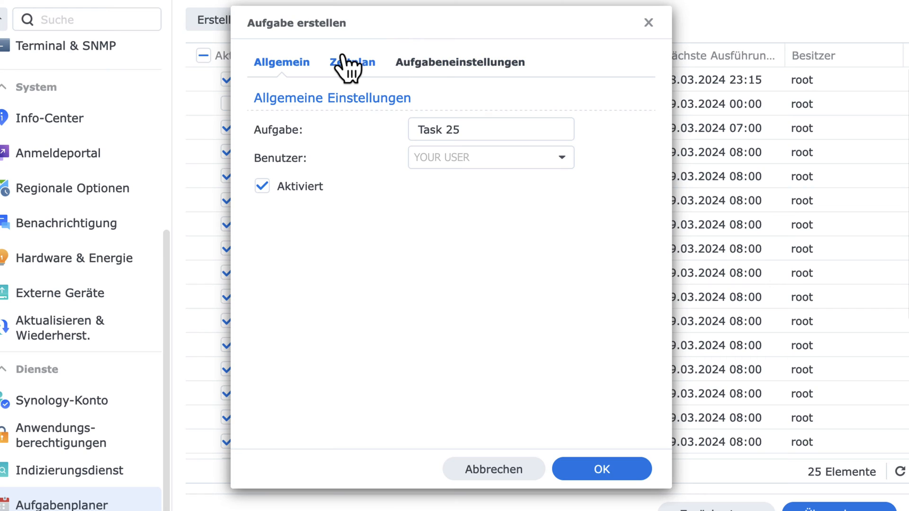
{"action": "mouse_move", "coordinate": [310, 122]}
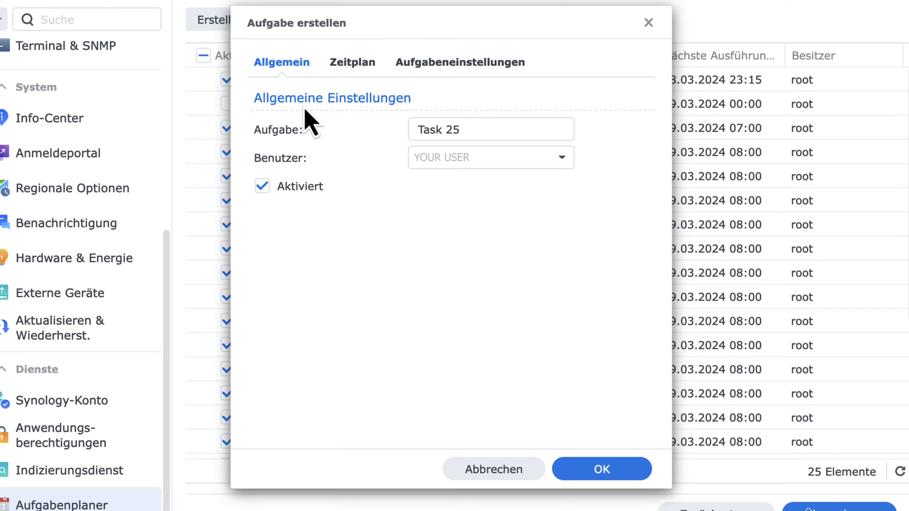
{"action": "left_click", "coordinate": [475, 129]}
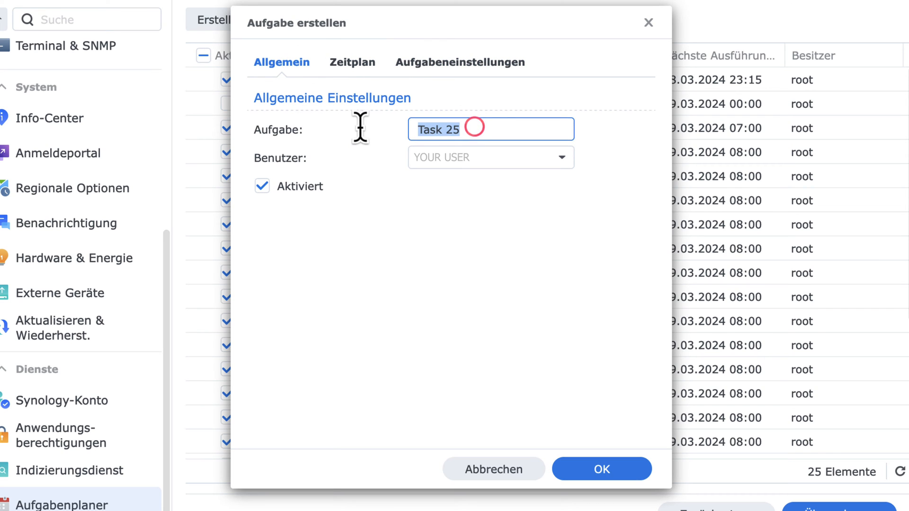
{"action": "type", "text": "UID GI"}
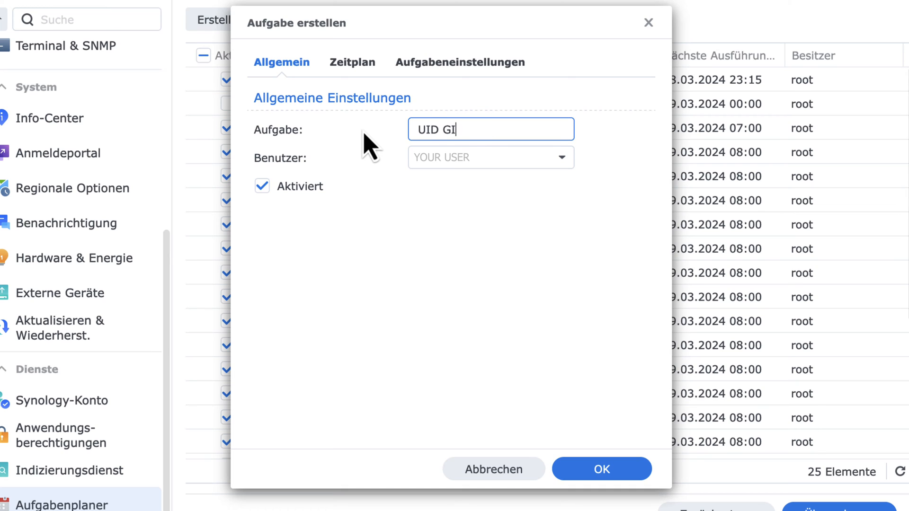
{"action": "type", "text": "D"}
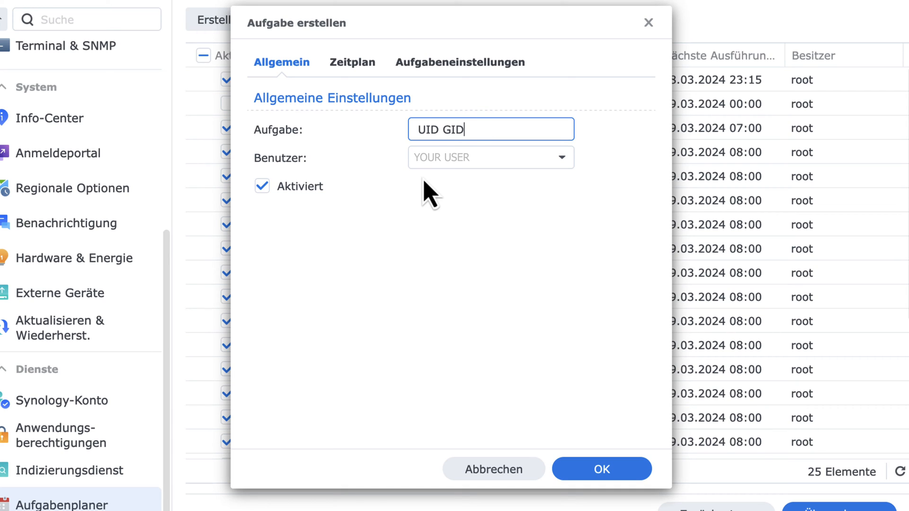
{"action": "mouse_move", "coordinate": [296, 171]}
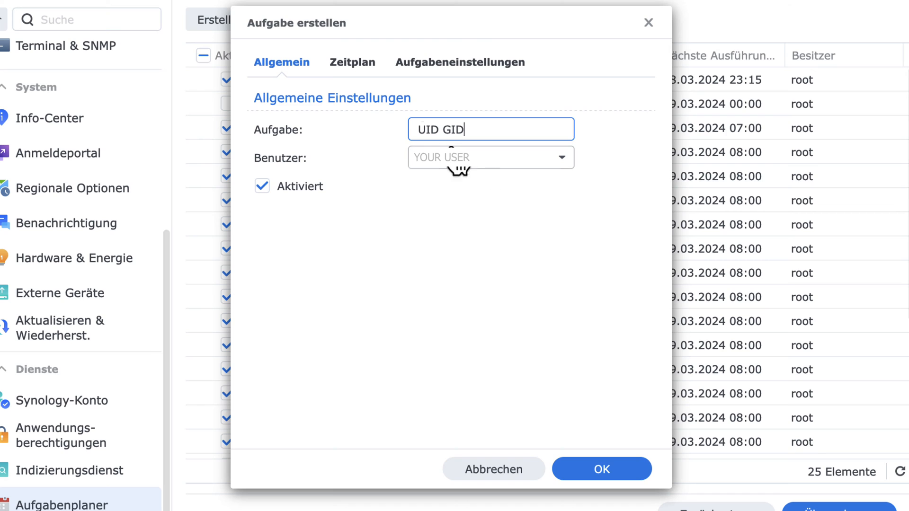
{"action": "left_click", "coordinate": [351, 62]}
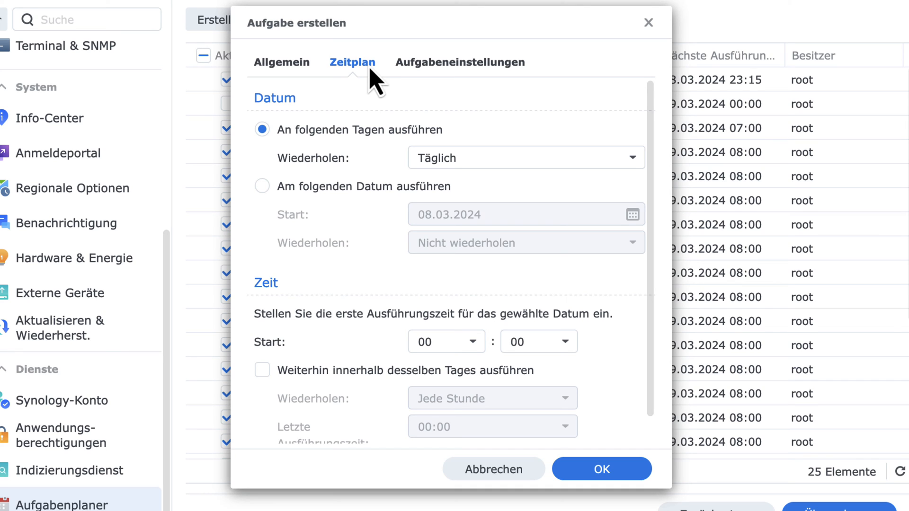
Enable emailing run details to the entered address and set the script to 'id'.
{"action": "left_click", "coordinate": [460, 62]}
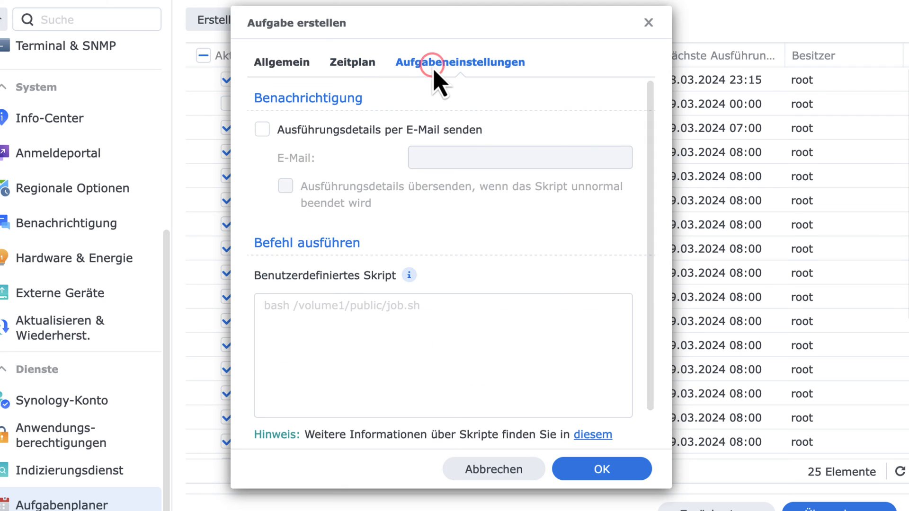
{"action": "mouse_move", "coordinate": [350, 139]}
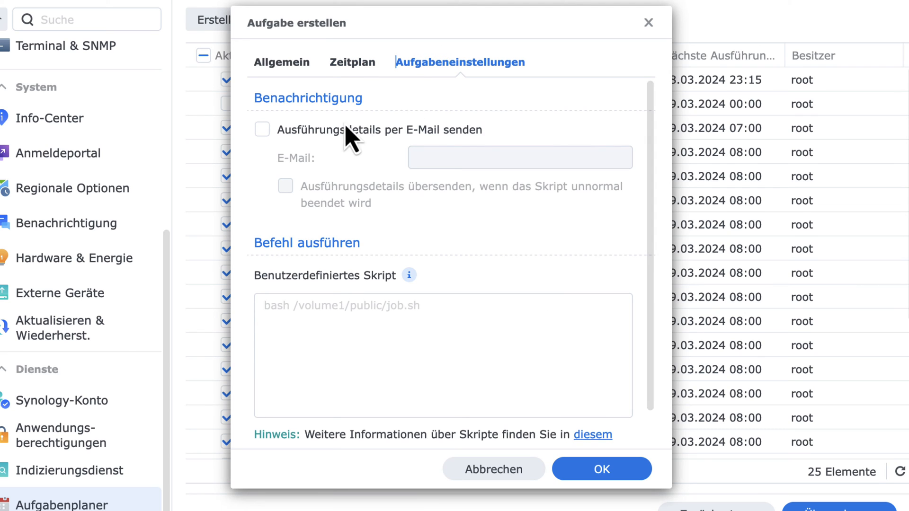
{"action": "left_click", "coordinate": [263, 129]}
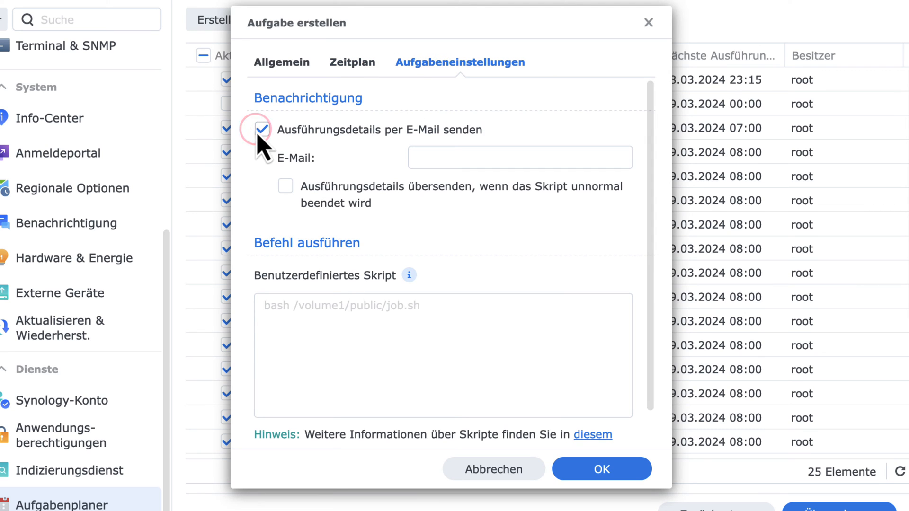
{"action": "mouse_move", "coordinate": [319, 153]}
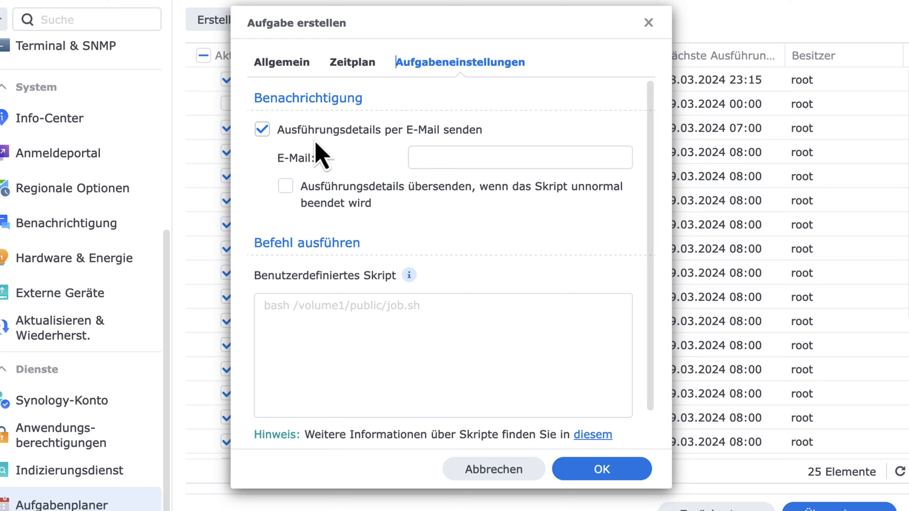
{"action": "left_click", "coordinate": [518, 157]}
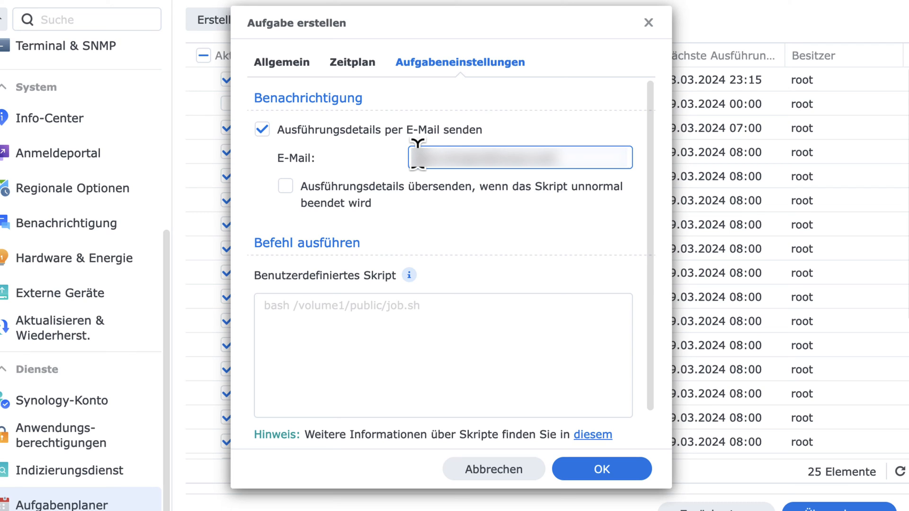
{"action": "mouse_move", "coordinate": [336, 301]}
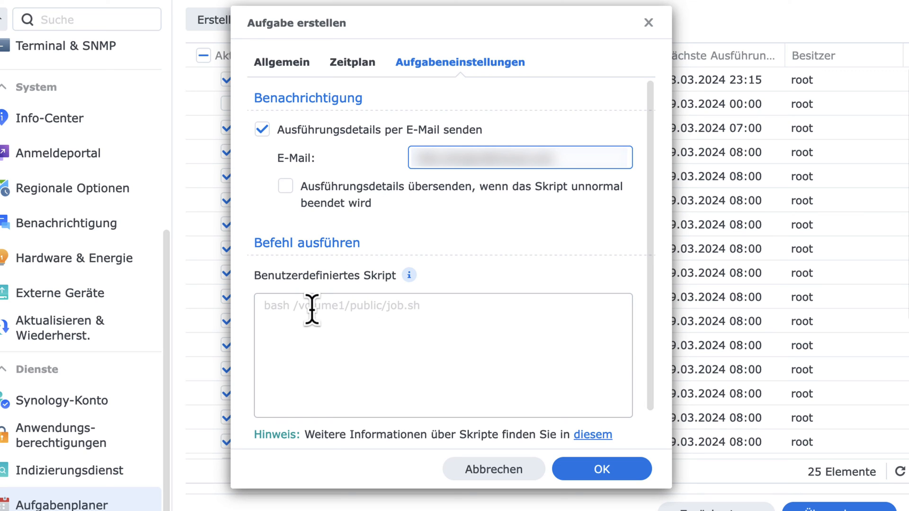
{"action": "type", "text": "id"}
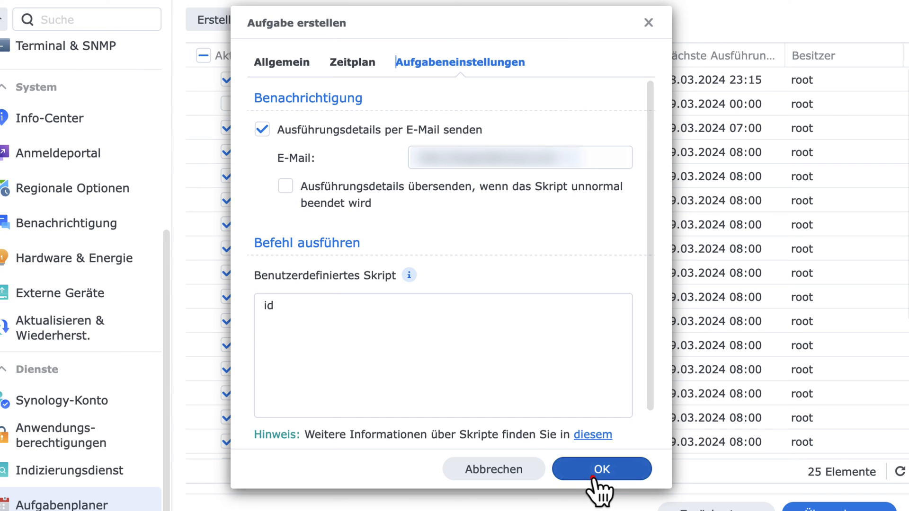
Save the UID GID task and run it once immediately.
{"action": "left_click", "coordinate": [600, 469]}
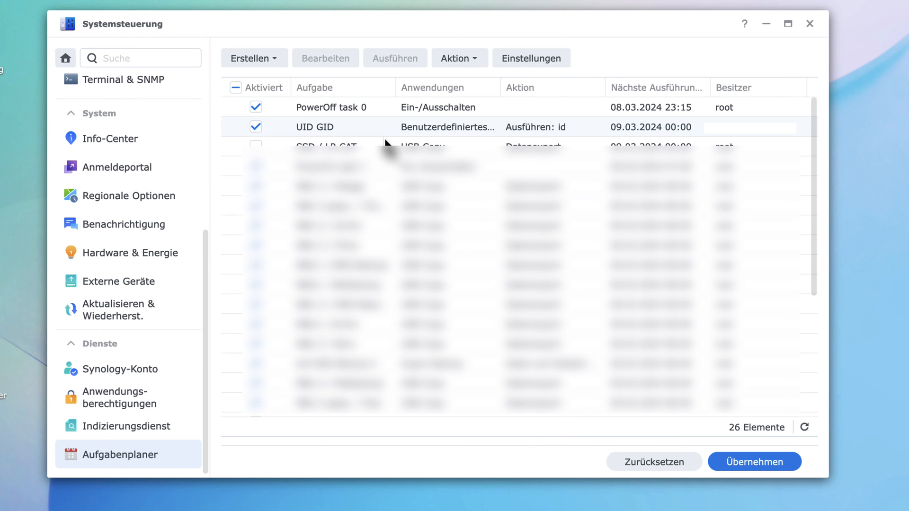
{"action": "left_click", "coordinate": [382, 126]}
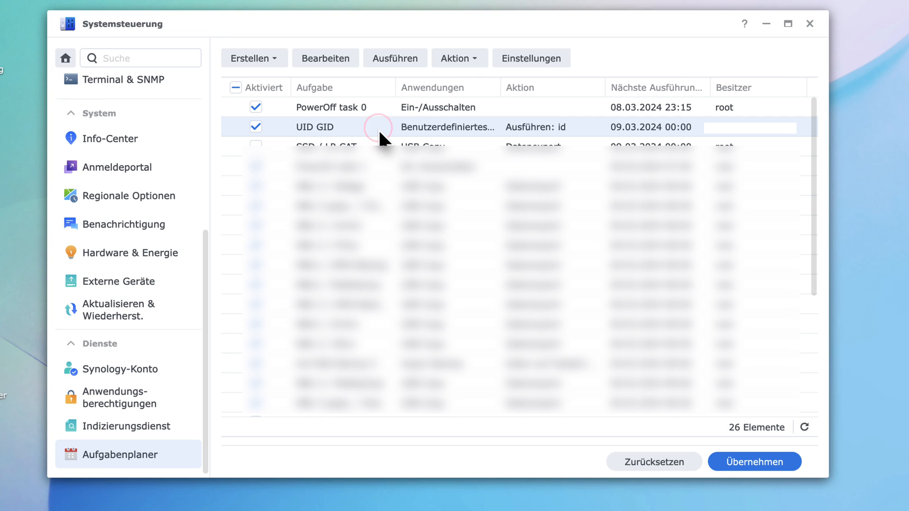
{"action": "left_click", "coordinate": [395, 57]}
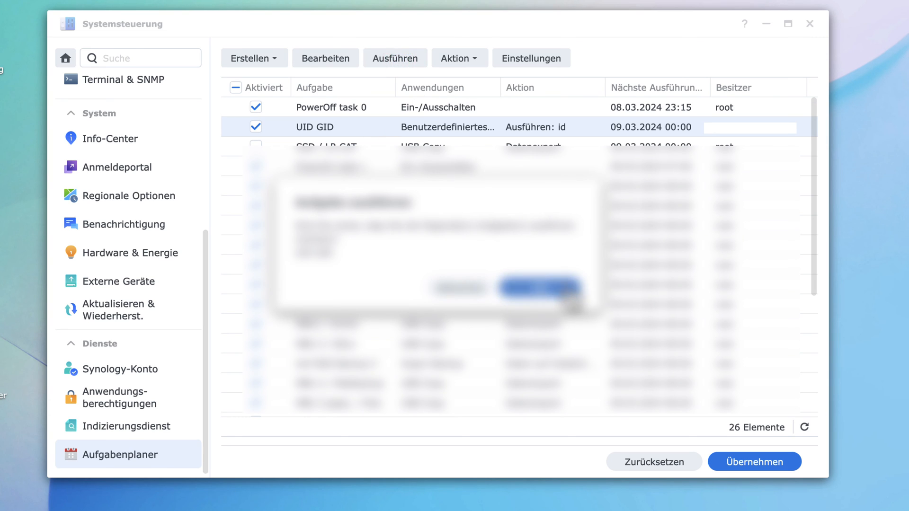
{"action": "left_click", "coordinate": [538, 288]}
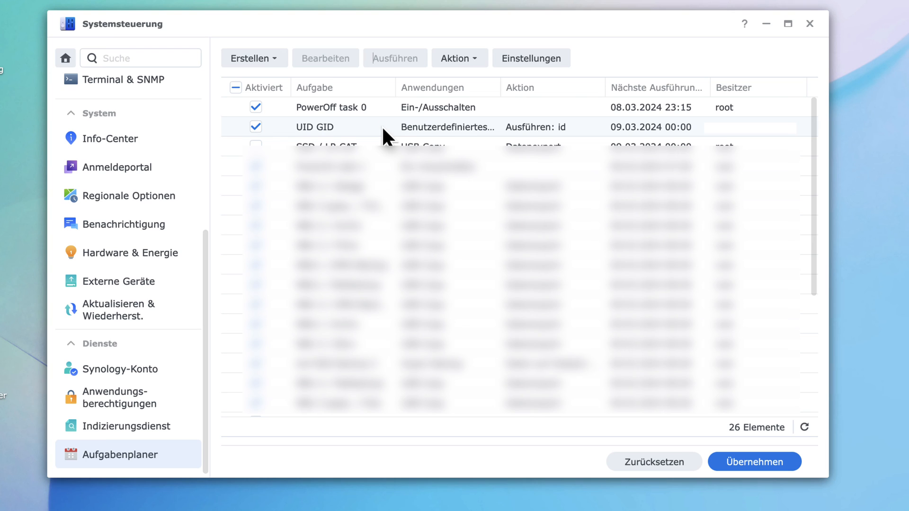
Delete the UID GID task again via Action > Delete.
{"action": "left_click", "coordinate": [325, 127]}
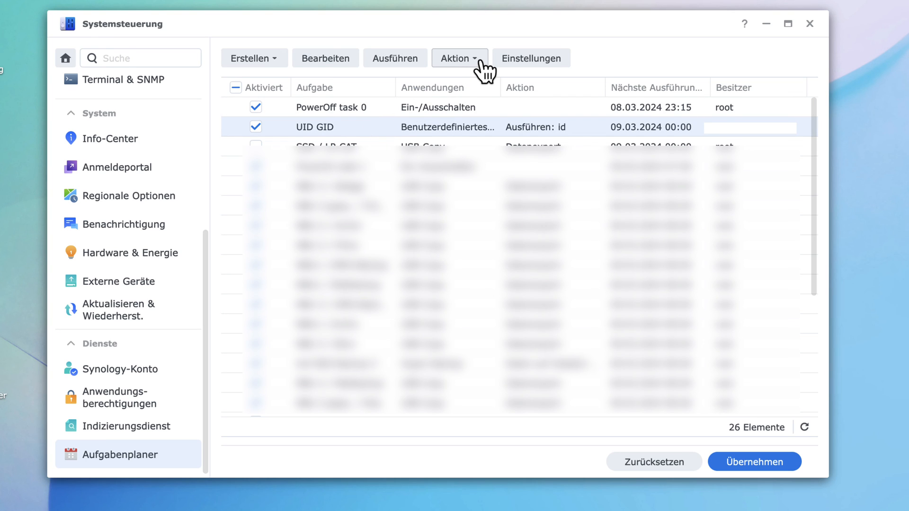
{"action": "left_click", "coordinate": [458, 57]}
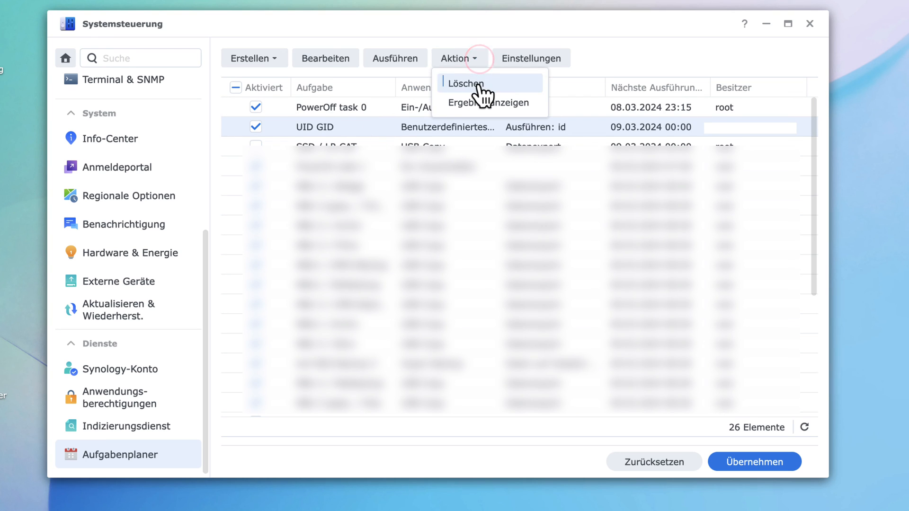
{"action": "left_click", "coordinate": [464, 82]}
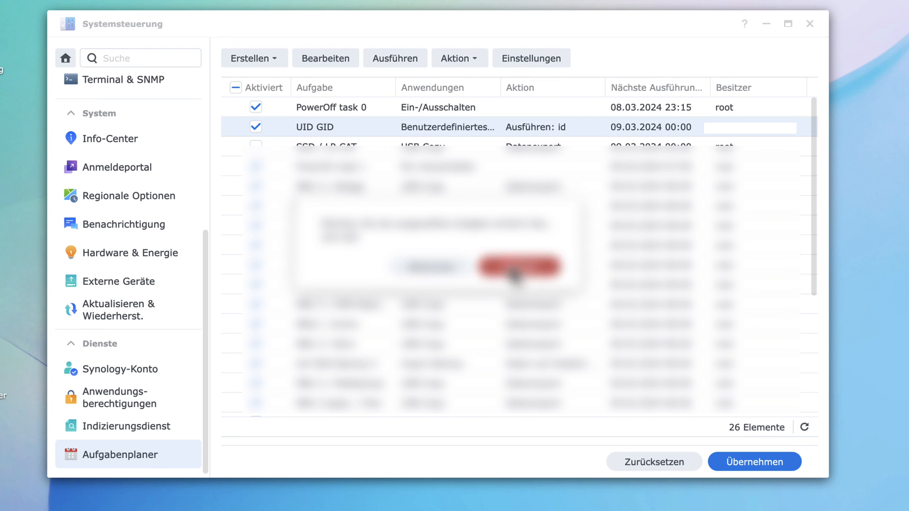
{"action": "left_click", "coordinate": [516, 267]}
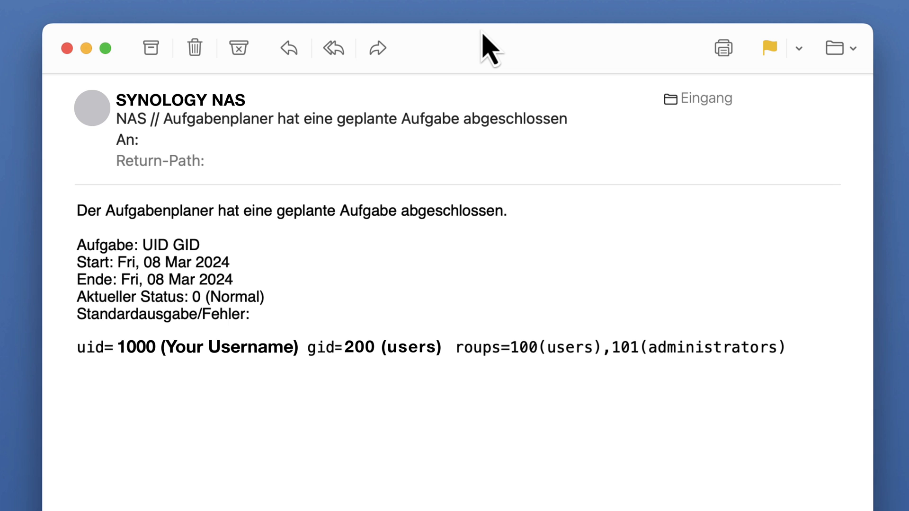
{"action": "mouse_move", "coordinate": [306, 423]}
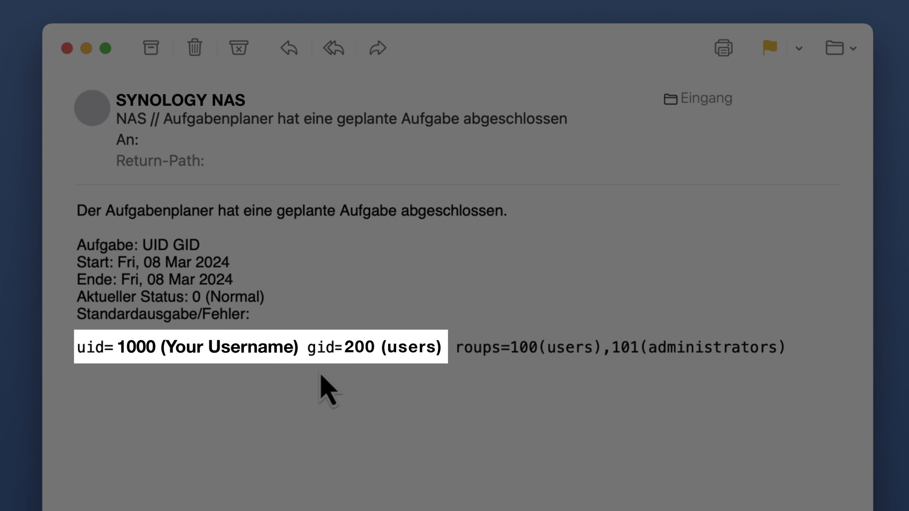
{"action": "mouse_move", "coordinate": [339, 388]}
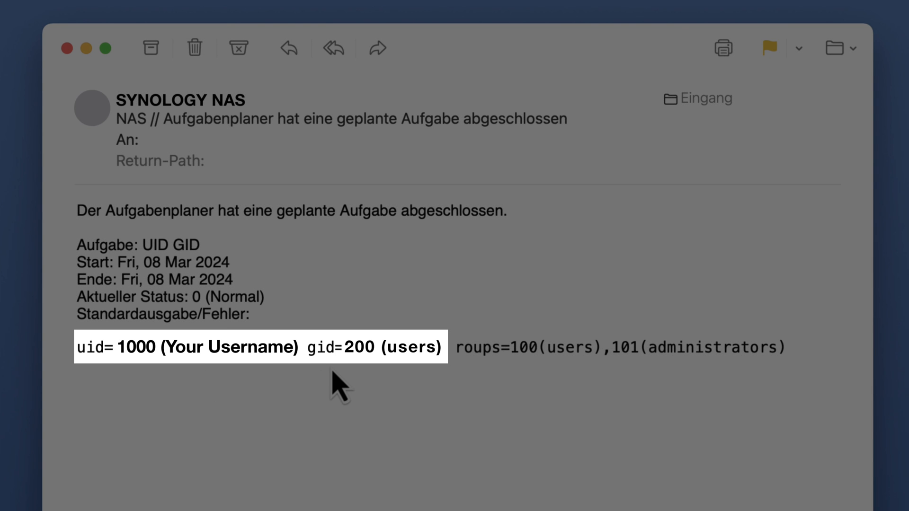